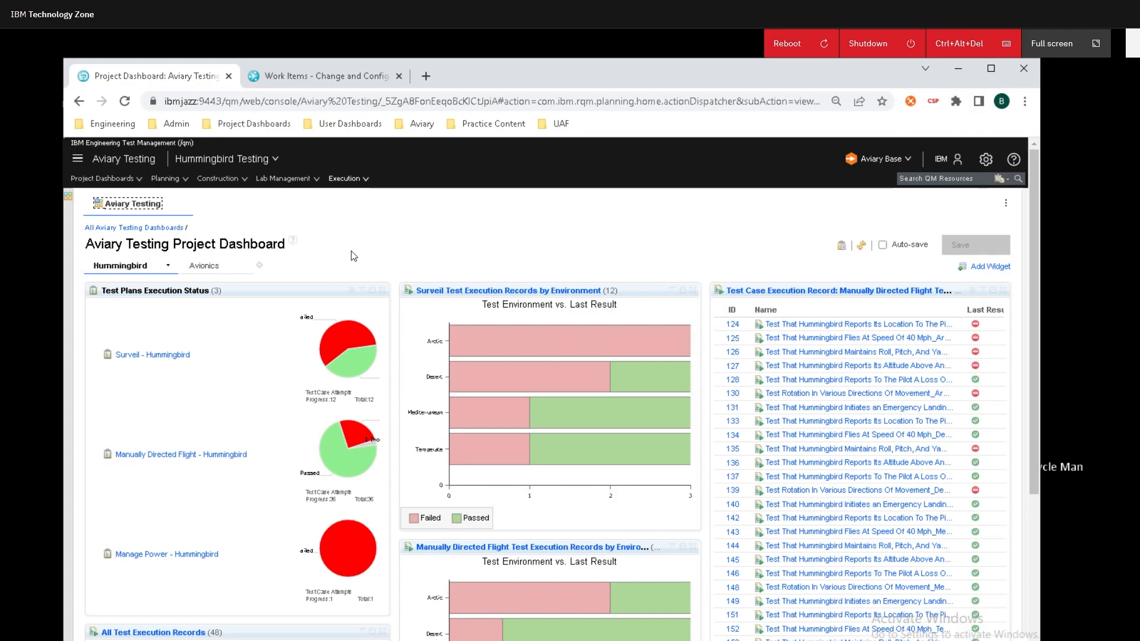
{"action": "mouse_move", "coordinate": [193, 323]}
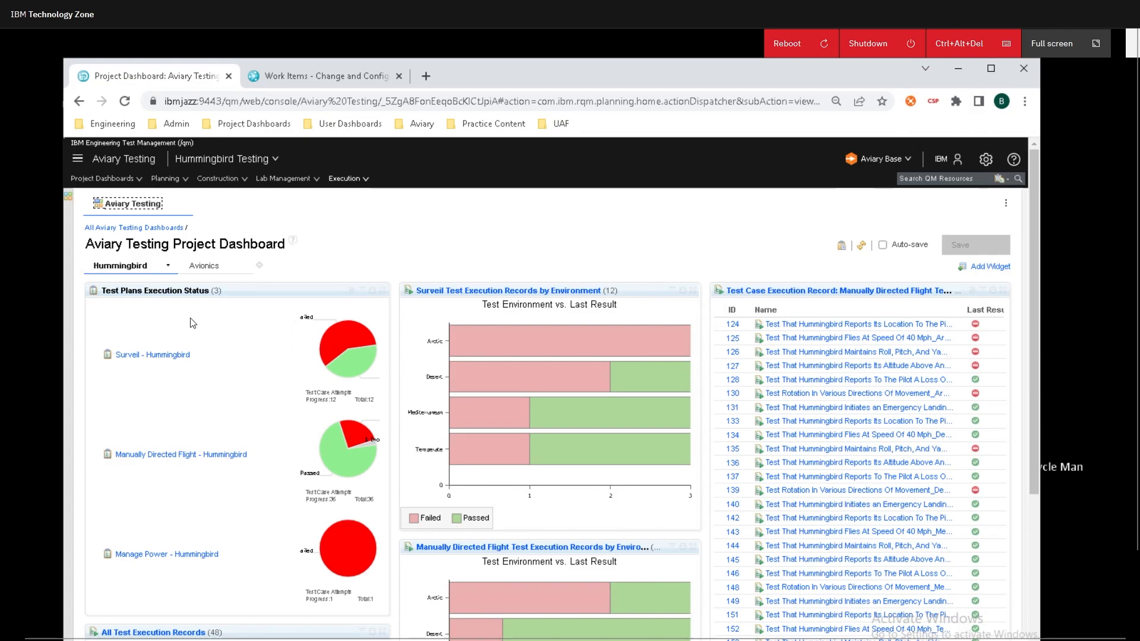
{"action": "mouse_move", "coordinate": [229, 344]}
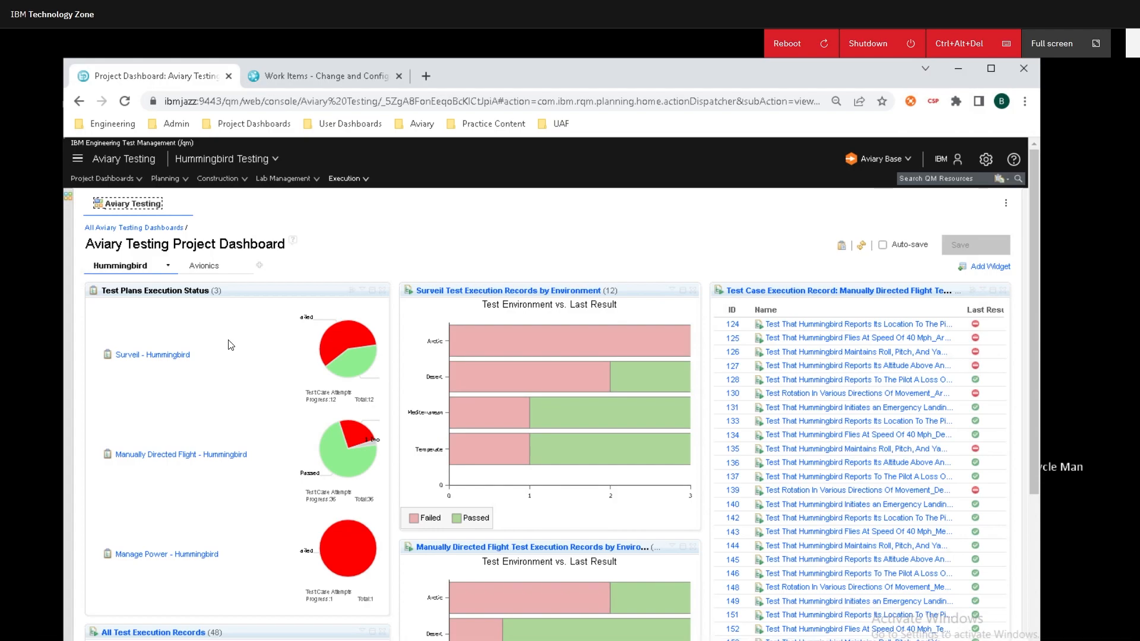
{"action": "mouse_move", "coordinate": [361, 333]}
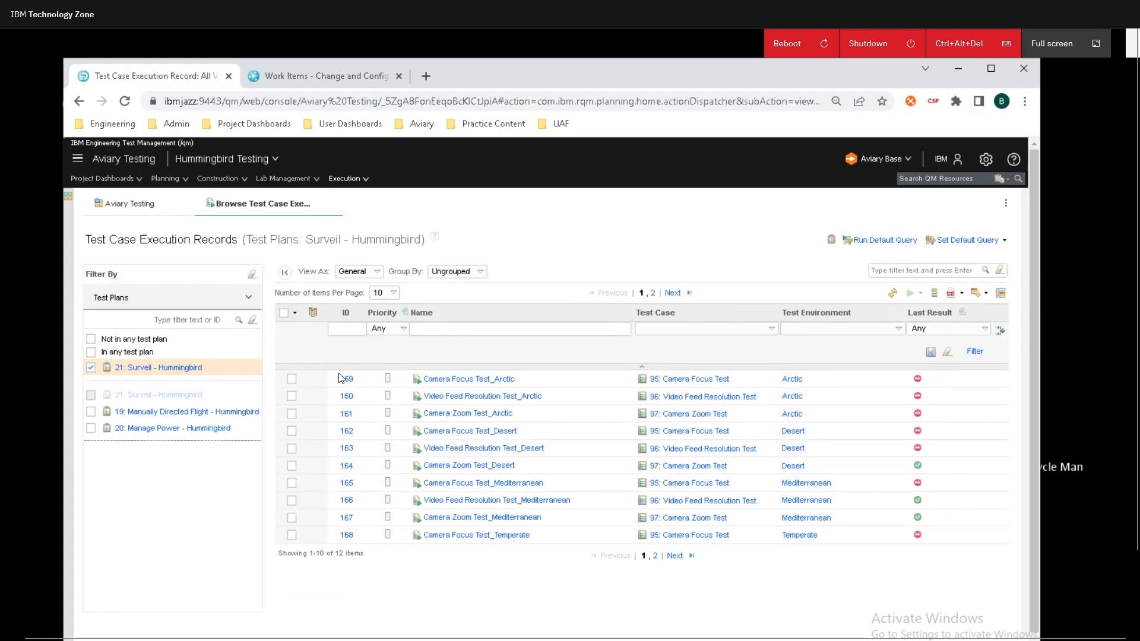
{"action": "mouse_move", "coordinate": [428, 364]}
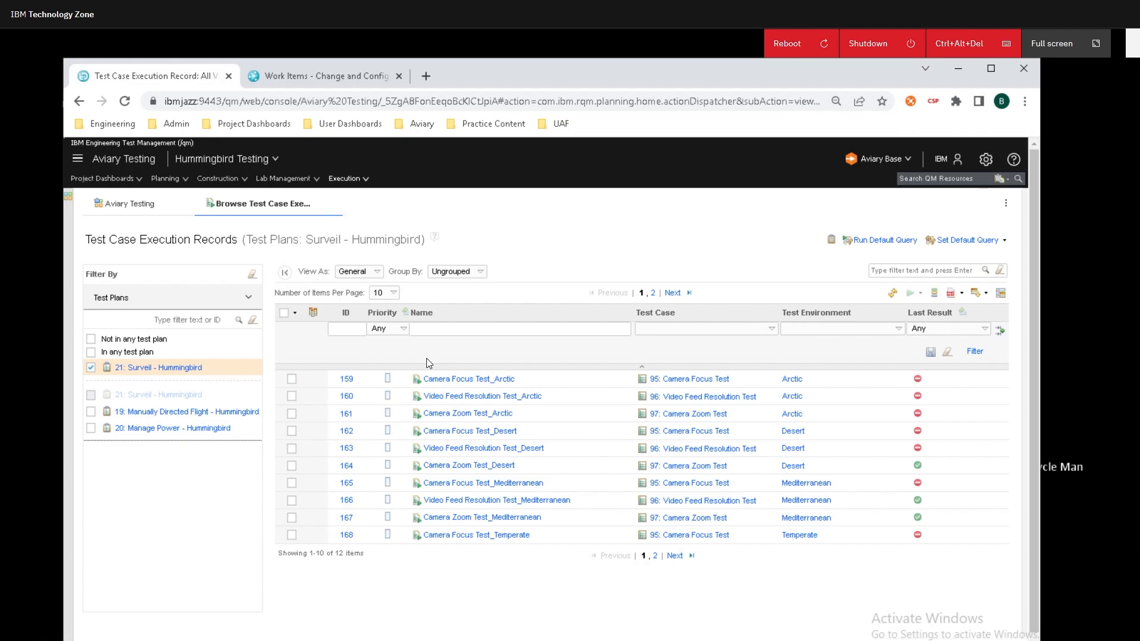
{"action": "mouse_move", "coordinate": [730, 344]}
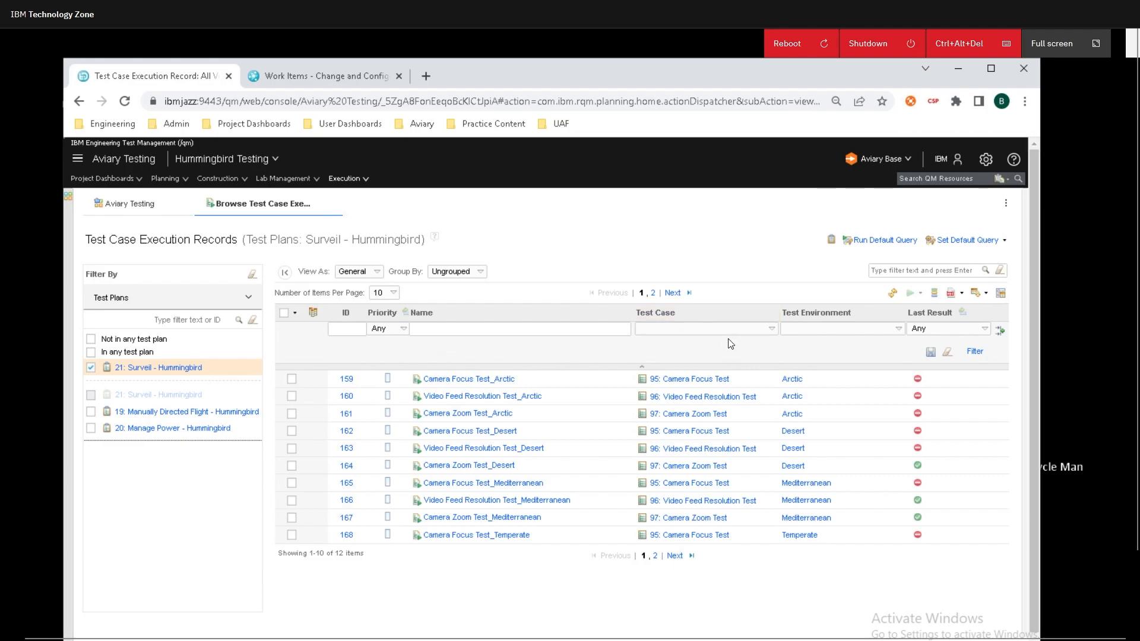
{"action": "mouse_move", "coordinate": [720, 355]}
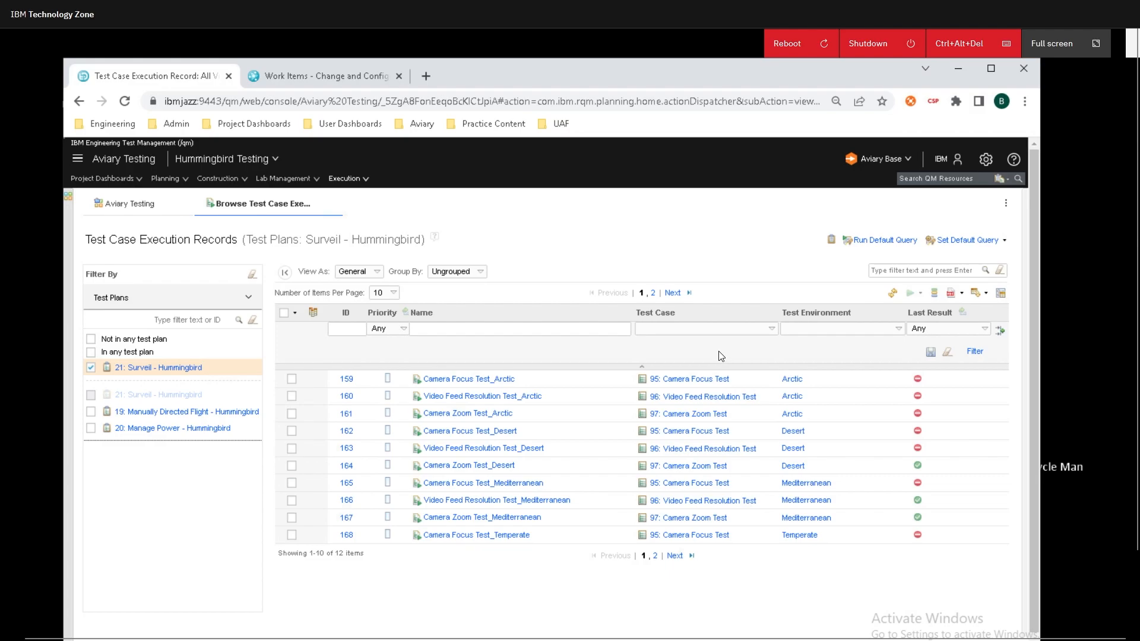
{"action": "mouse_move", "coordinate": [897, 349]}
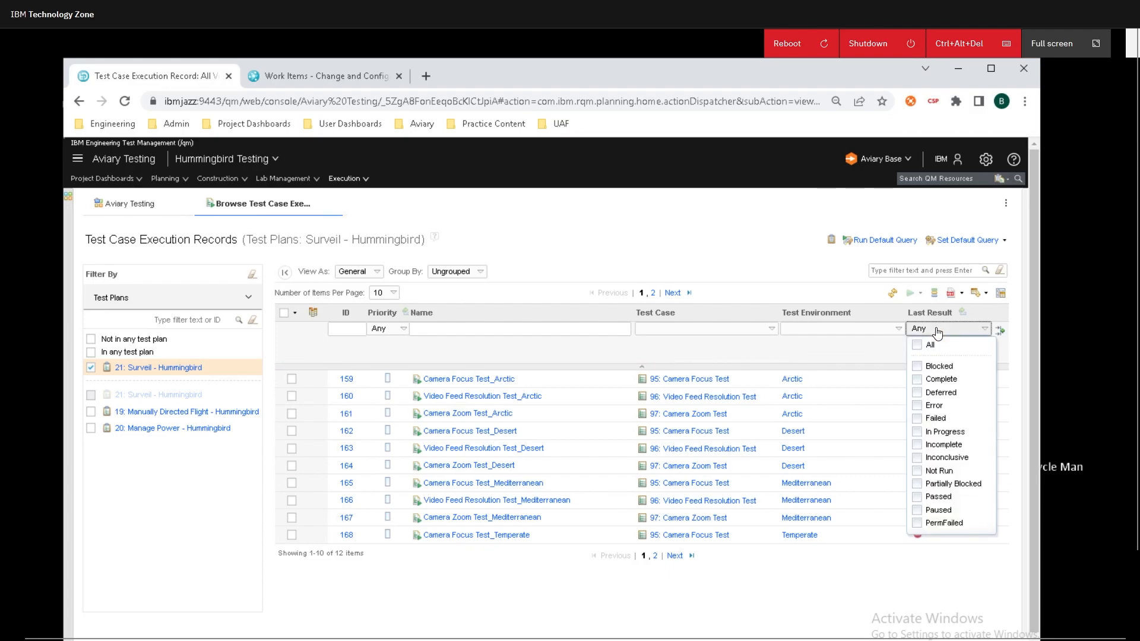
Step: Filter the Surveil - Hummingbird execution records to those with last result Failed
{"action": "left_click", "coordinate": [936, 417]}
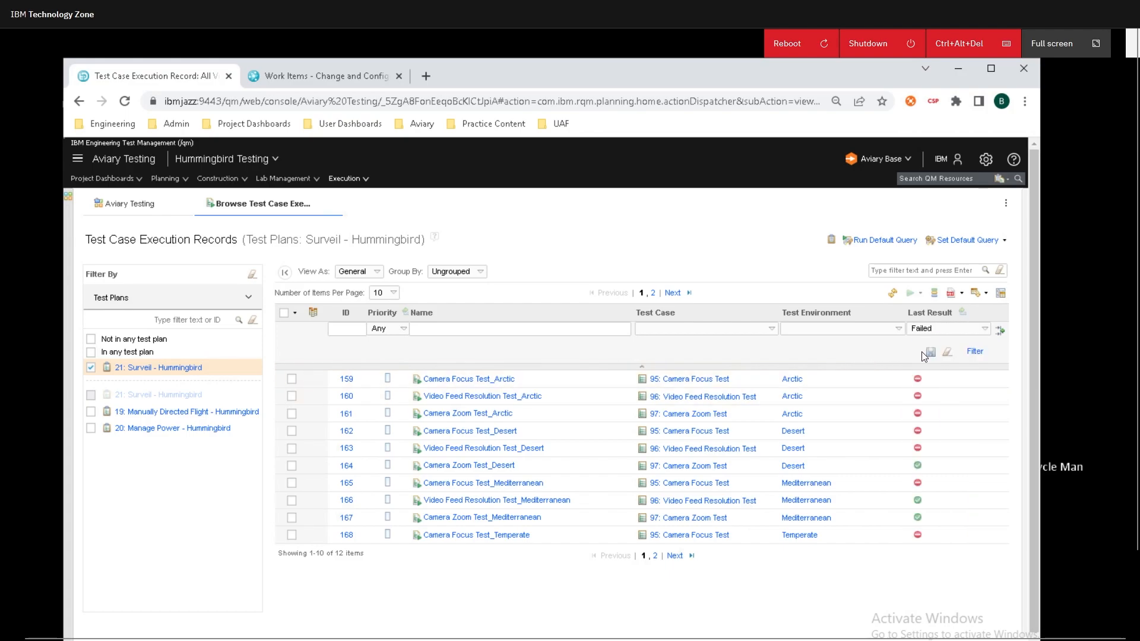
{"action": "left_click", "coordinate": [979, 352]}
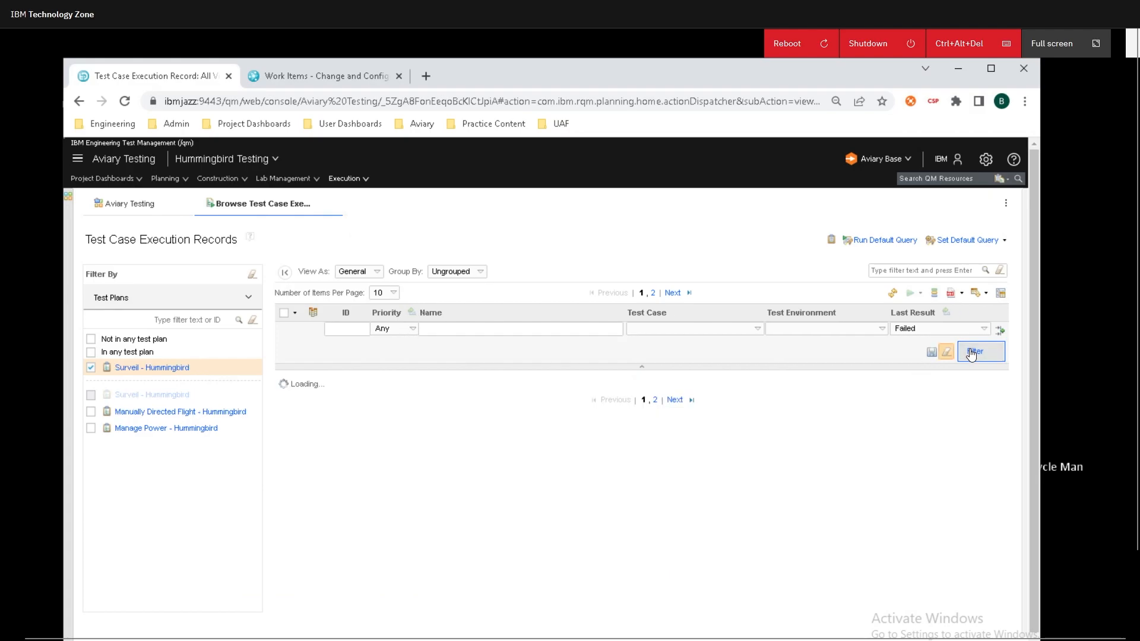
{"action": "left_click", "coordinate": [981, 351]}
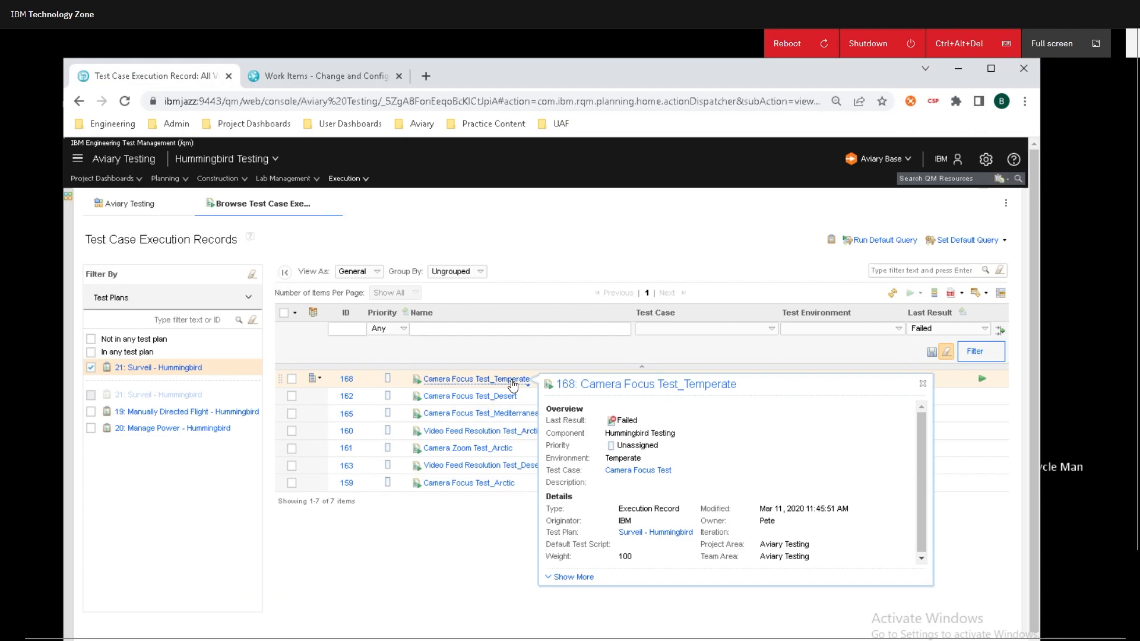
Step: From record 168 open failed result 177 of Camera Focus Test_Temperate and show its Defects section
{"action": "left_click", "coordinate": [476, 379]}
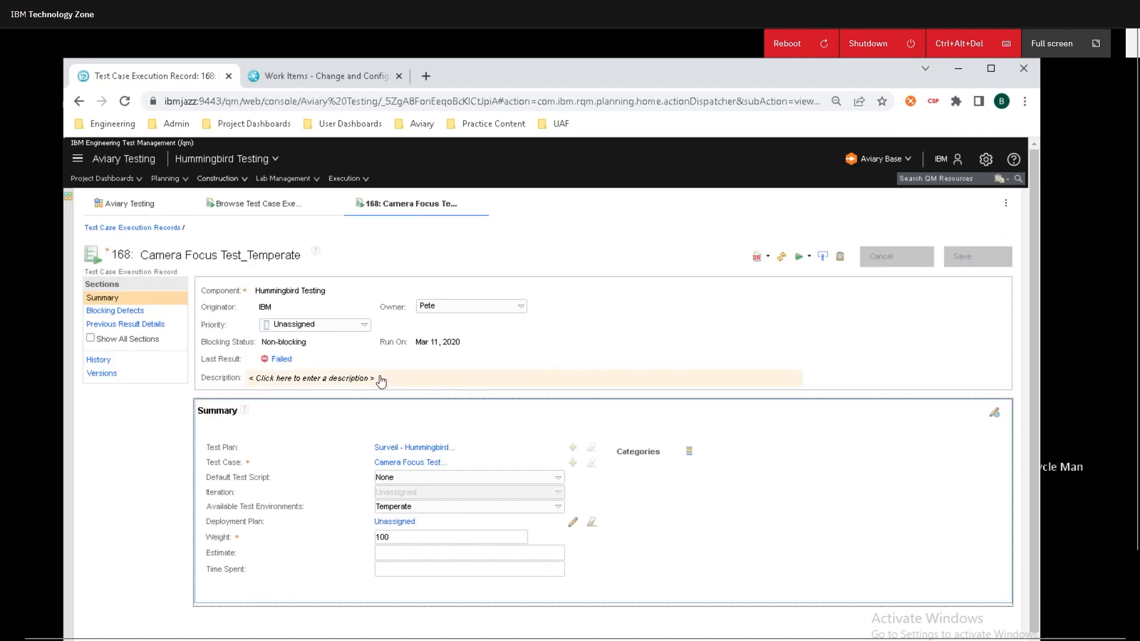
{"action": "left_click", "coordinate": [799, 257]}
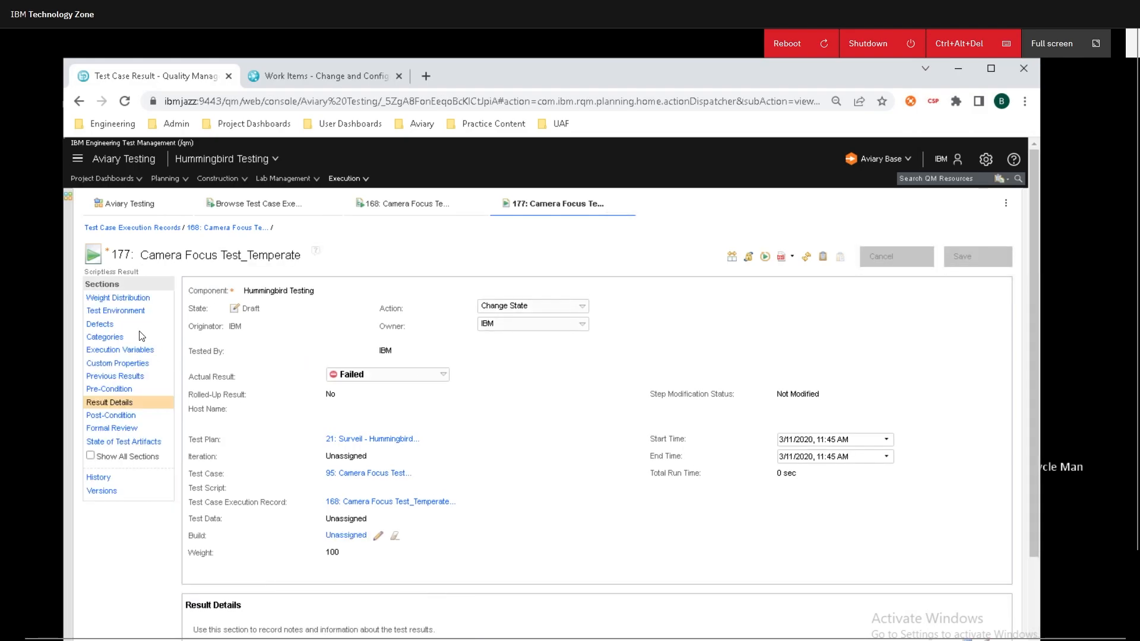
{"action": "left_click", "coordinate": [100, 323]}
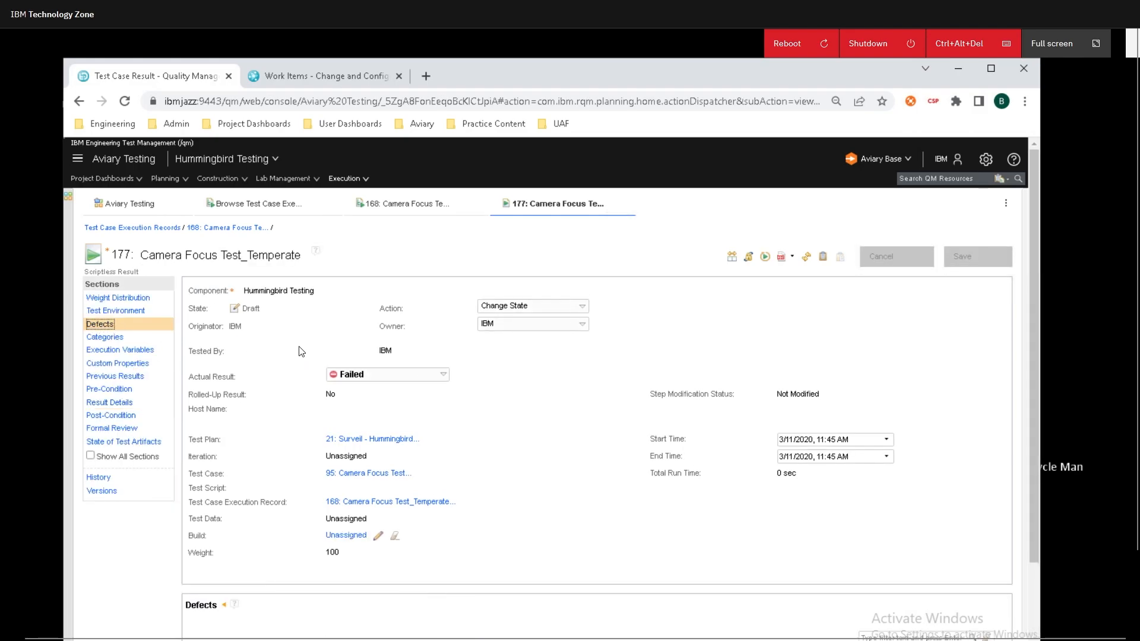
{"action": "scroll", "scroll_direction": "down", "scroll_amount": 3}
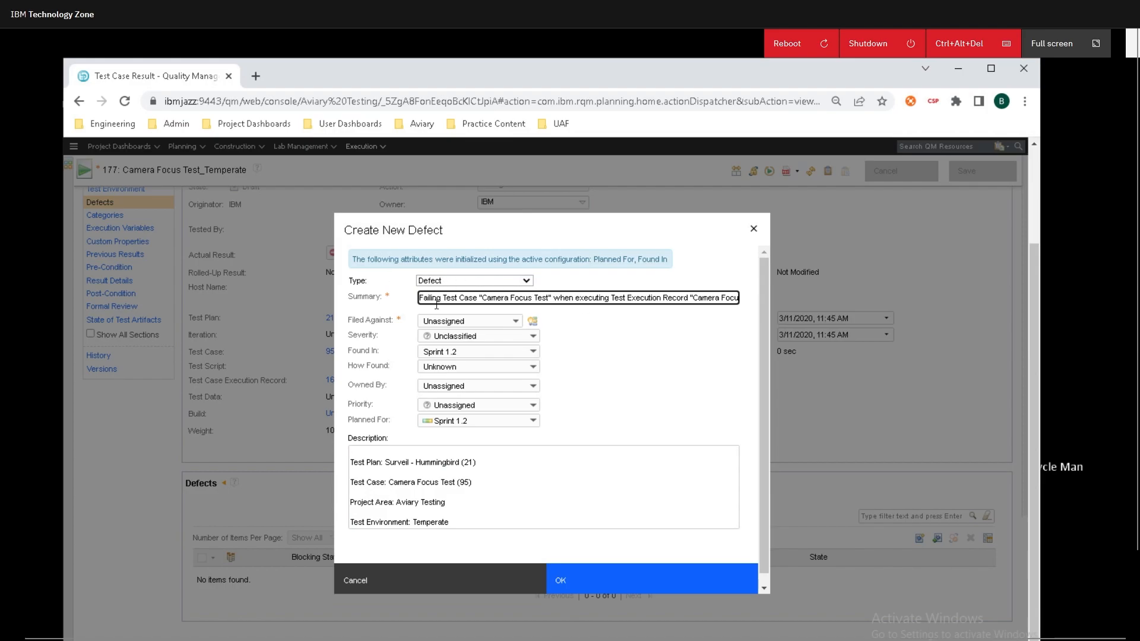
{"action": "mouse_move", "coordinate": [509, 309]}
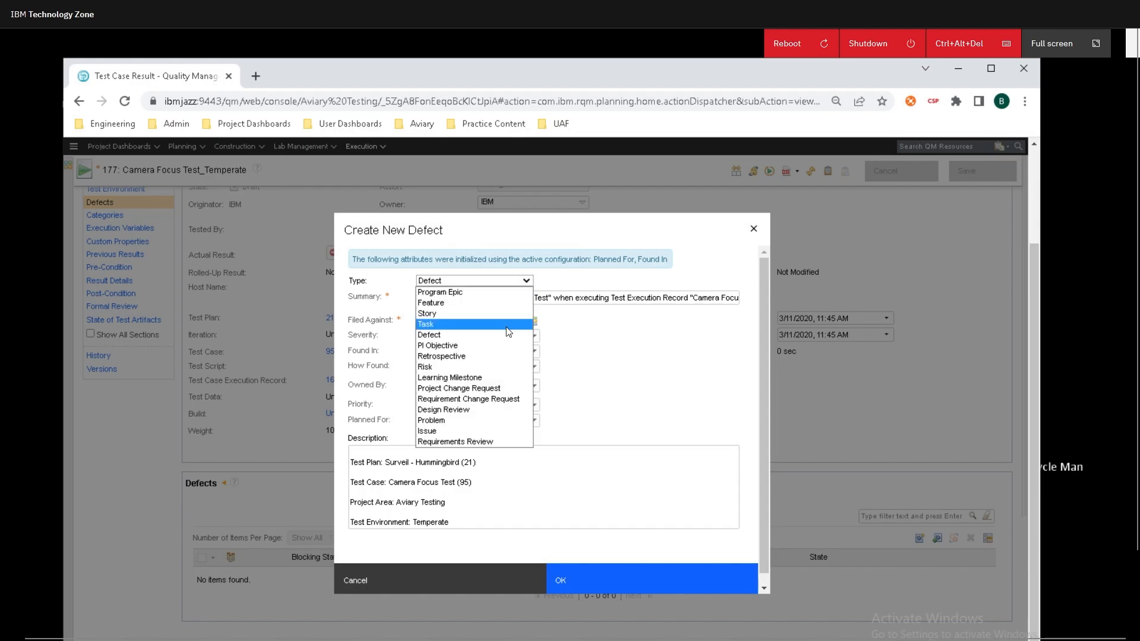
Step: Start a new Defect filed against Surveillance, severity Critical, found by Test, and move to its description
{"action": "left_click", "coordinate": [429, 335]}
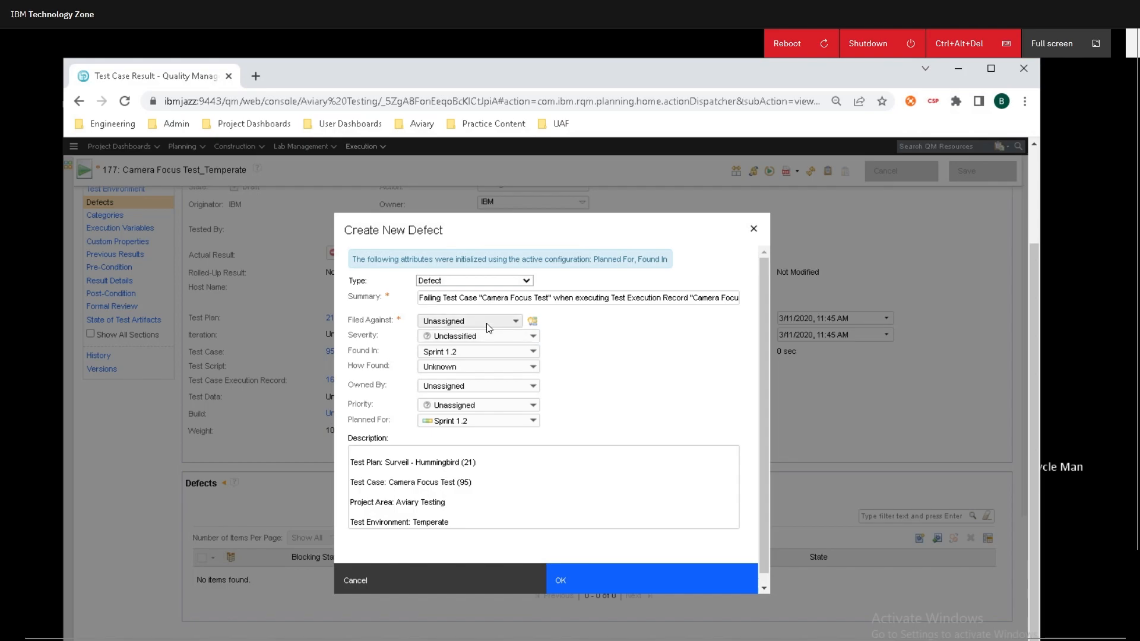
{"action": "left_click", "coordinate": [516, 321]}
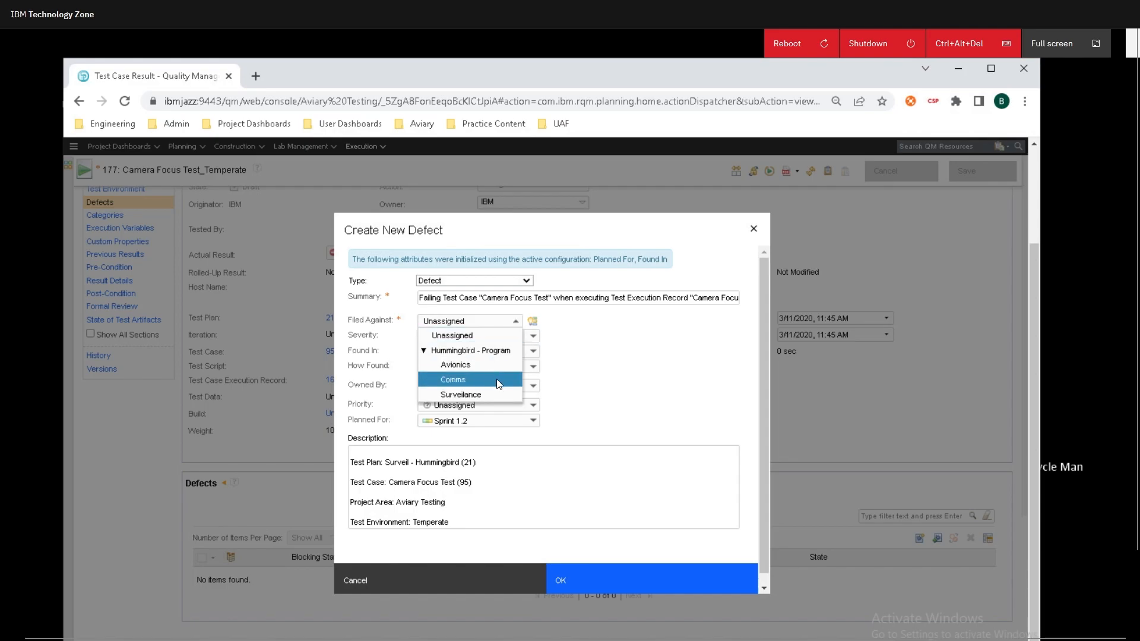
{"action": "mouse_move", "coordinate": [460, 394]}
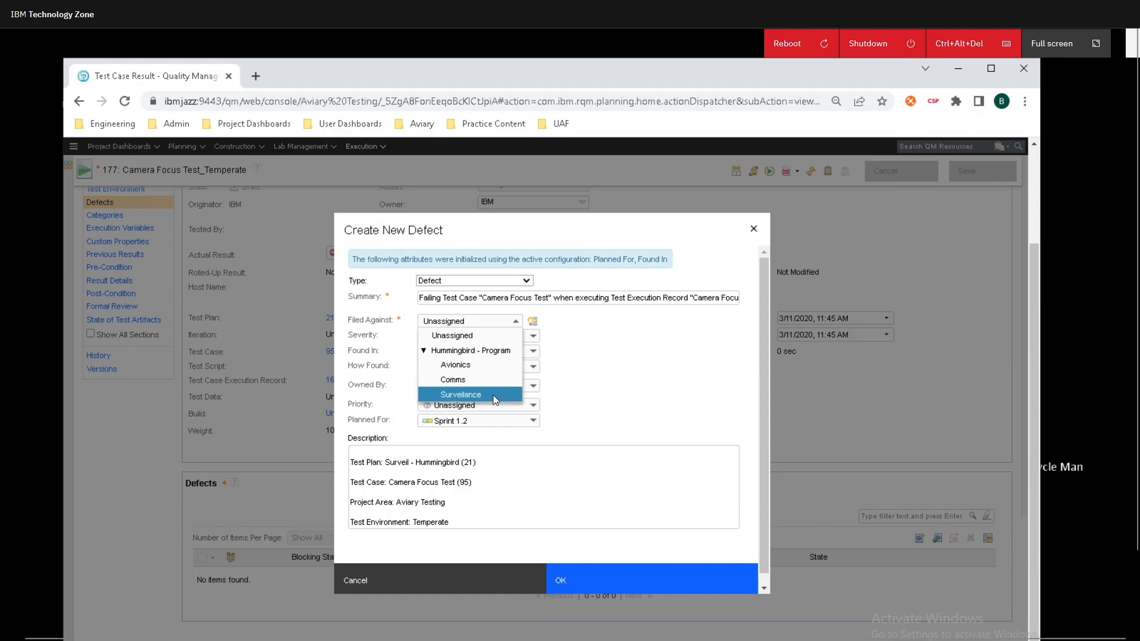
{"action": "left_click", "coordinate": [460, 394]}
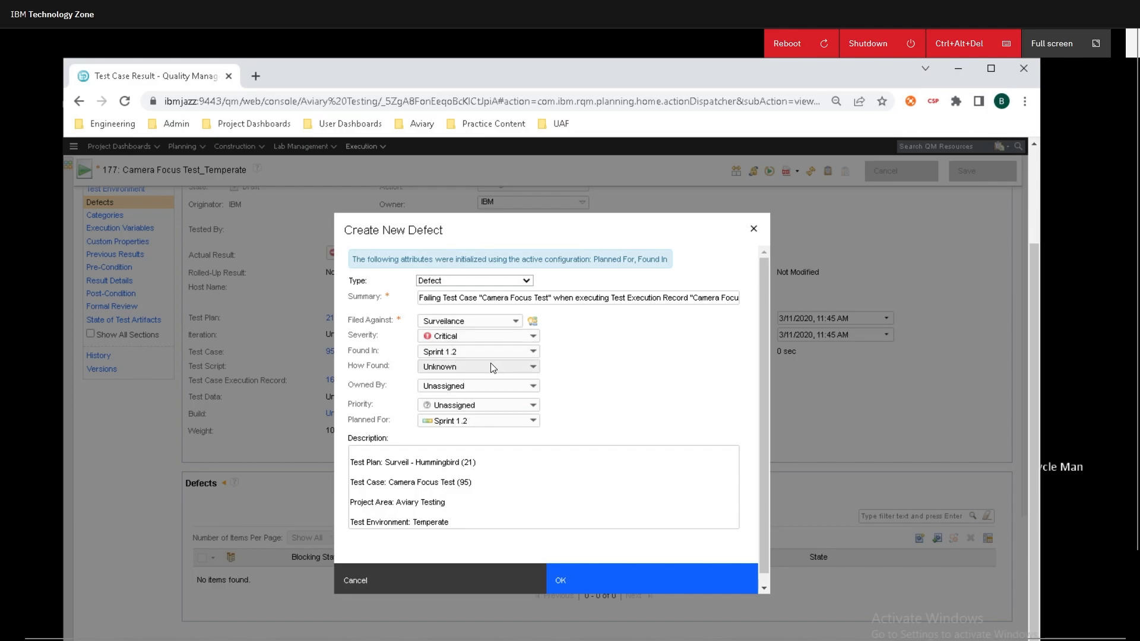
{"action": "left_click", "coordinate": [476, 367]}
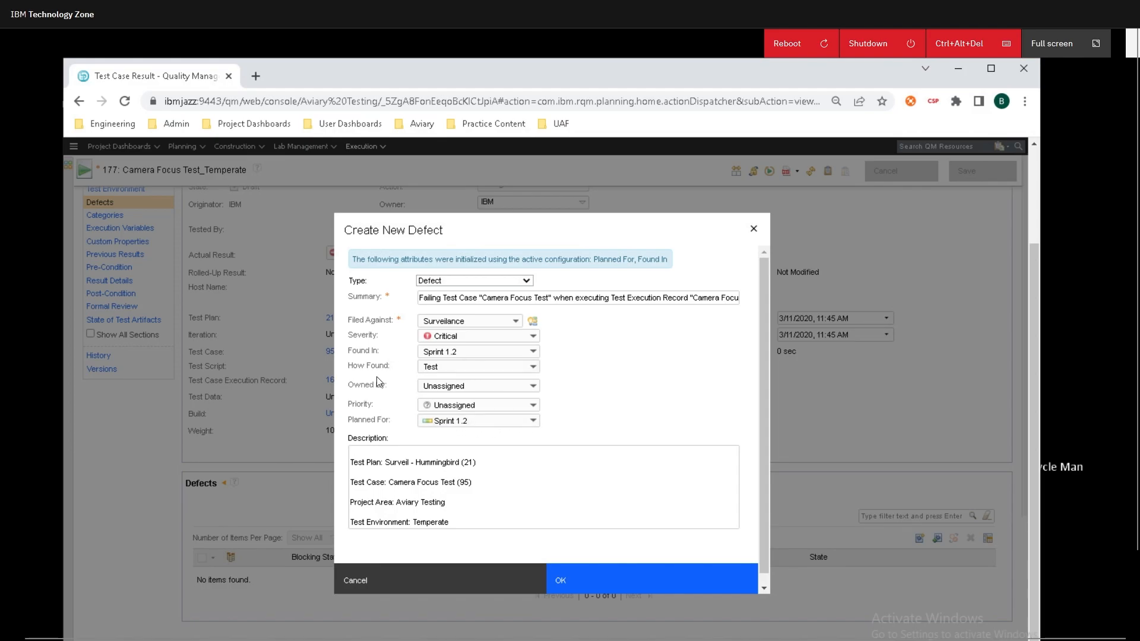
{"action": "mouse_move", "coordinate": [462, 449]}
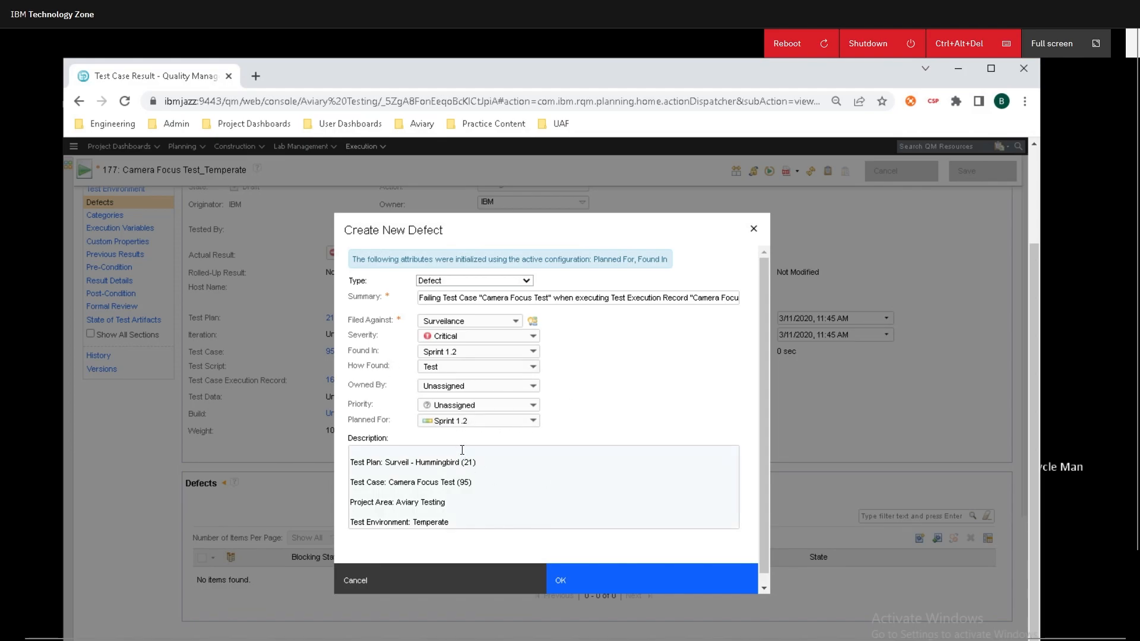
{"action": "left_click", "coordinate": [462, 449]}
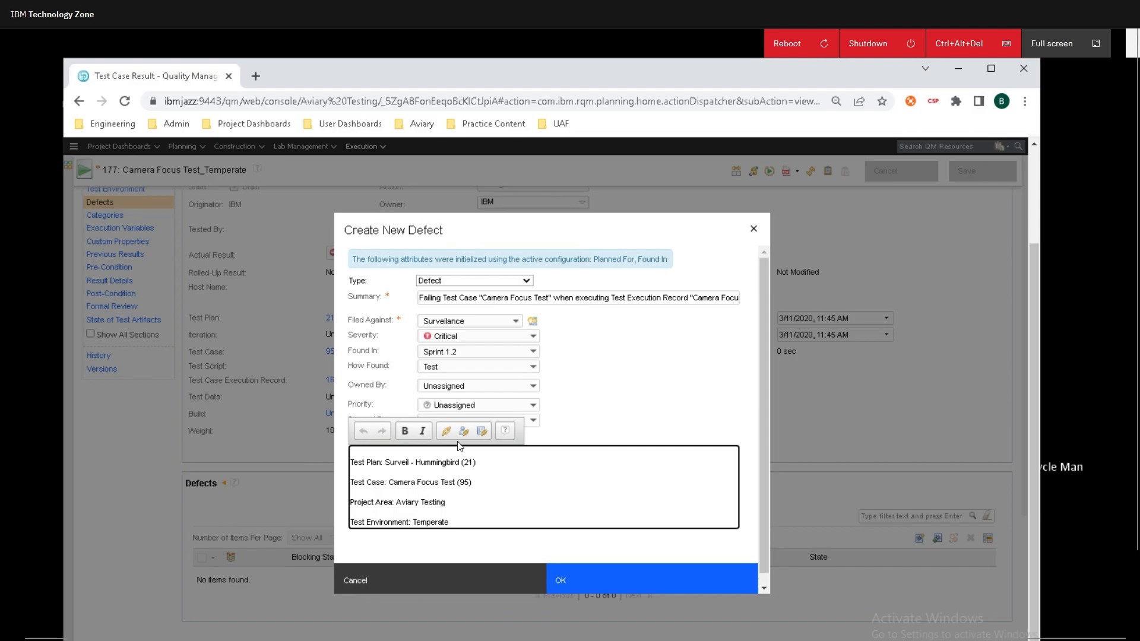
{"action": "mouse_move", "coordinate": [447, 430]}
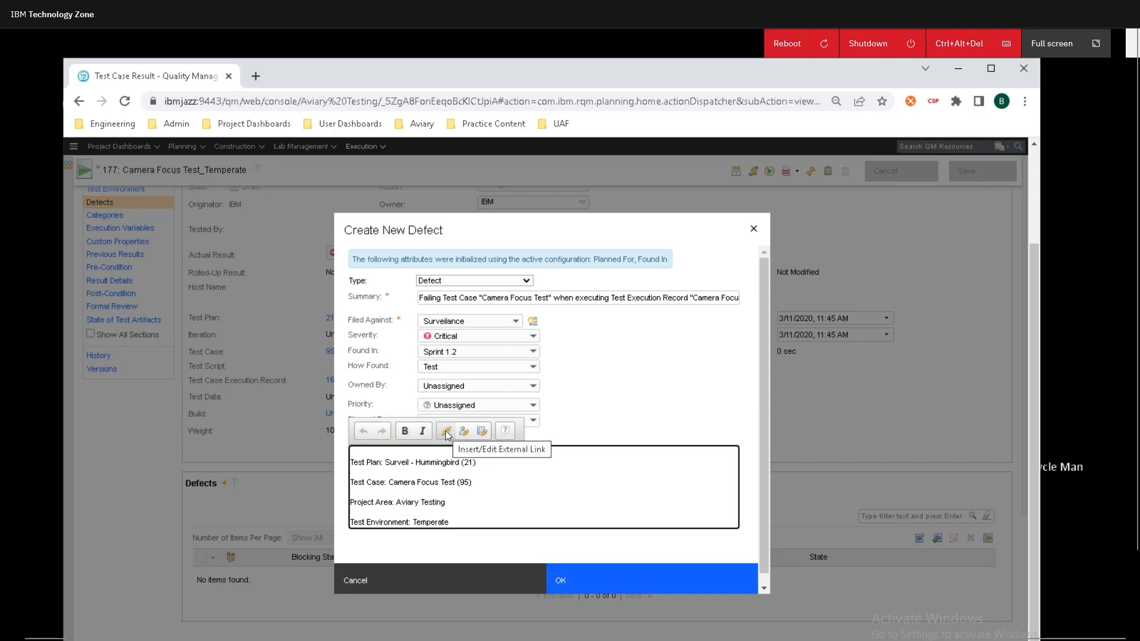
{"action": "left_click", "coordinate": [533, 385]}
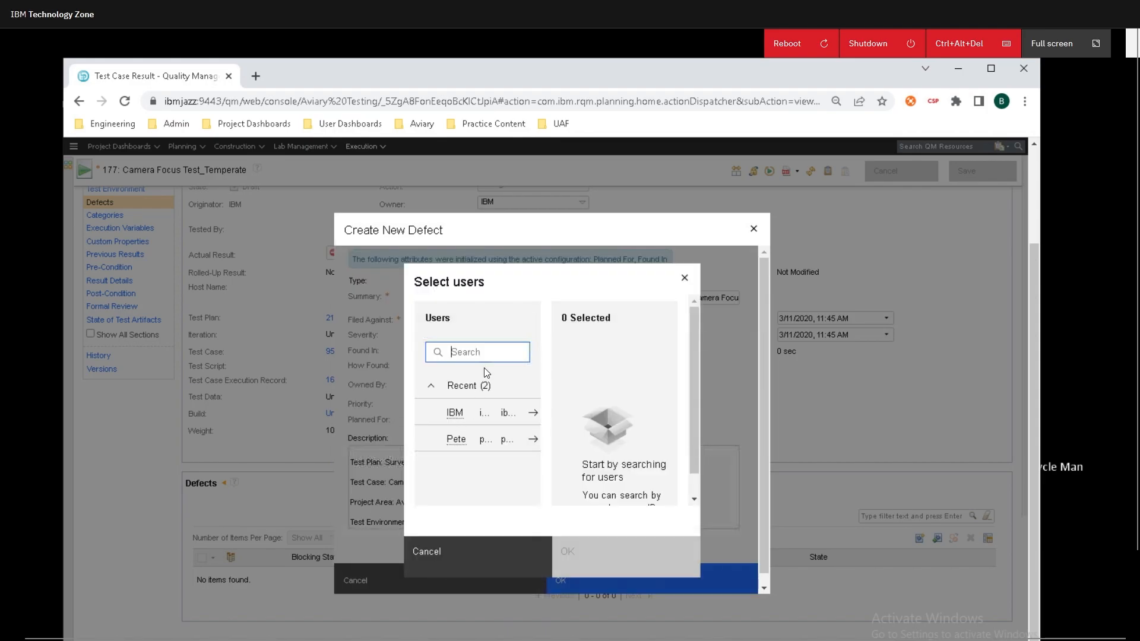
{"action": "mouse_move", "coordinate": [526, 448]}
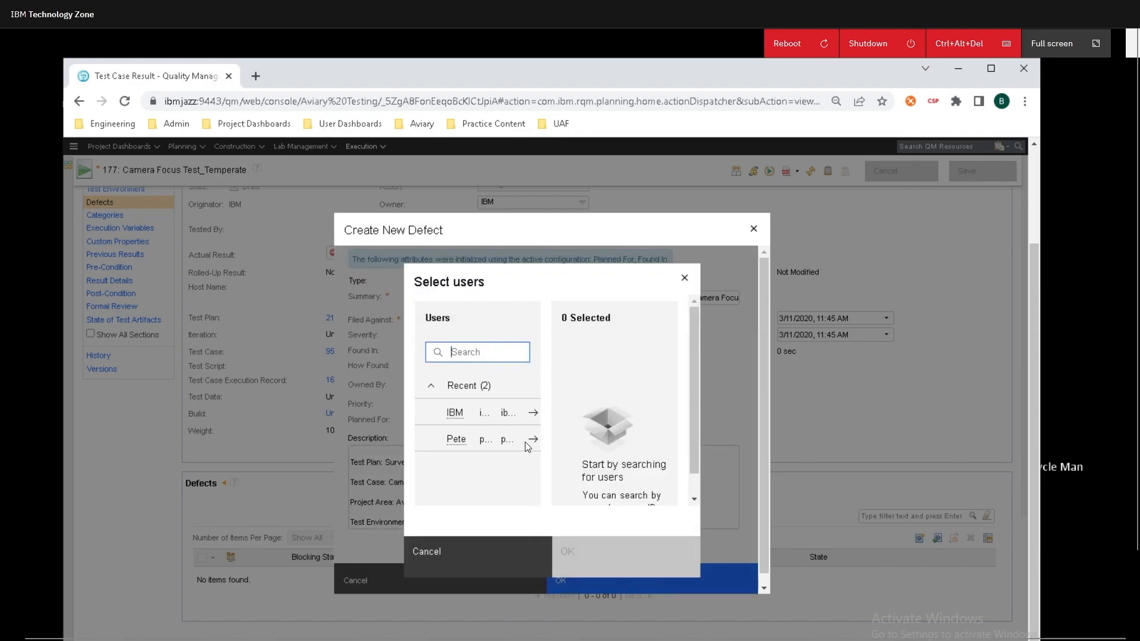
{"action": "left_click", "coordinate": [532, 439]}
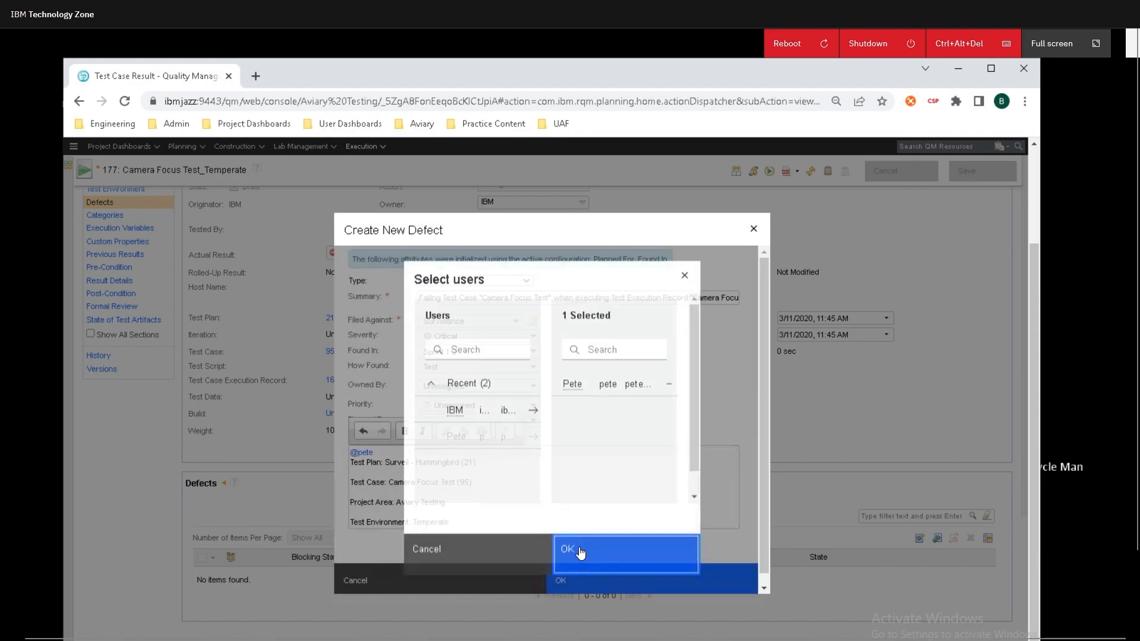
{"action": "left_click", "coordinate": [569, 549]}
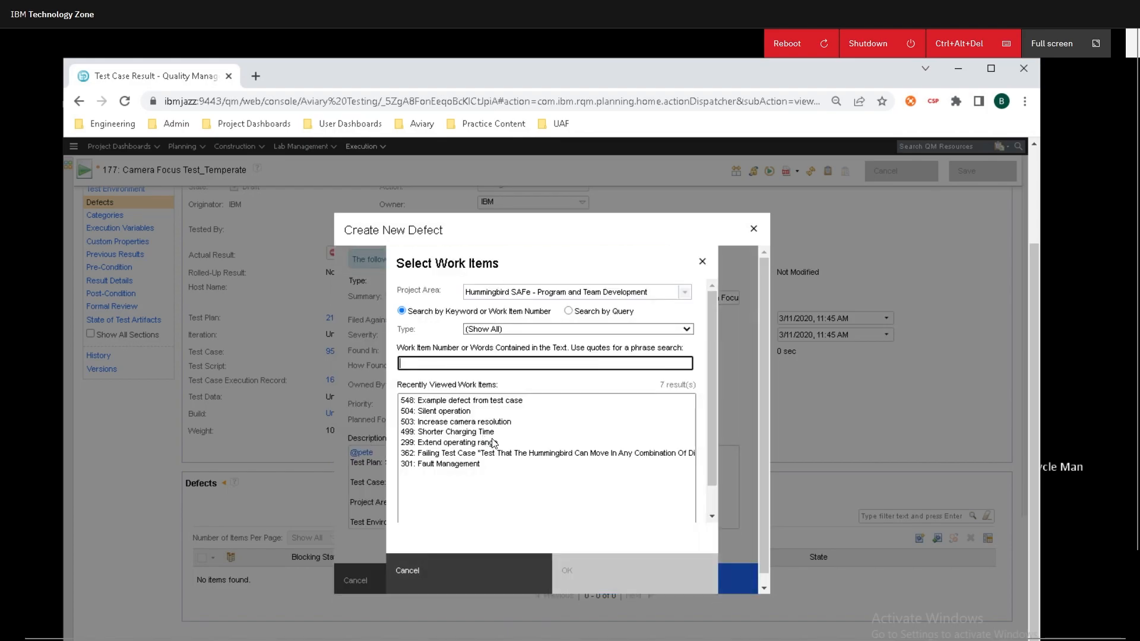
{"action": "mouse_move", "coordinate": [455, 575]}
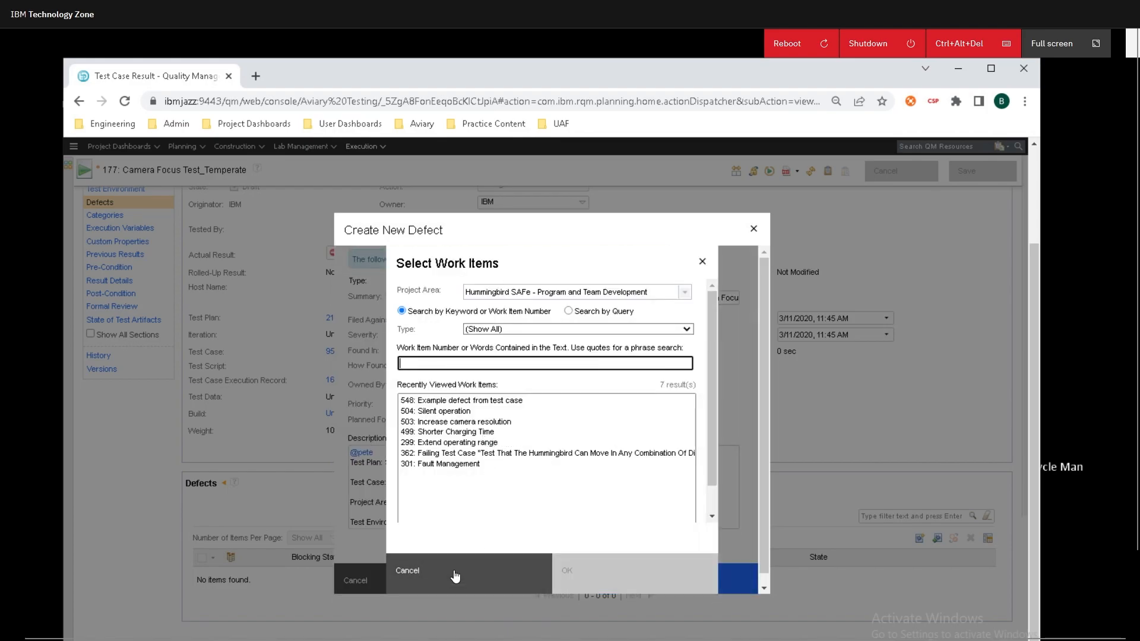
{"action": "left_click", "coordinate": [407, 570]}
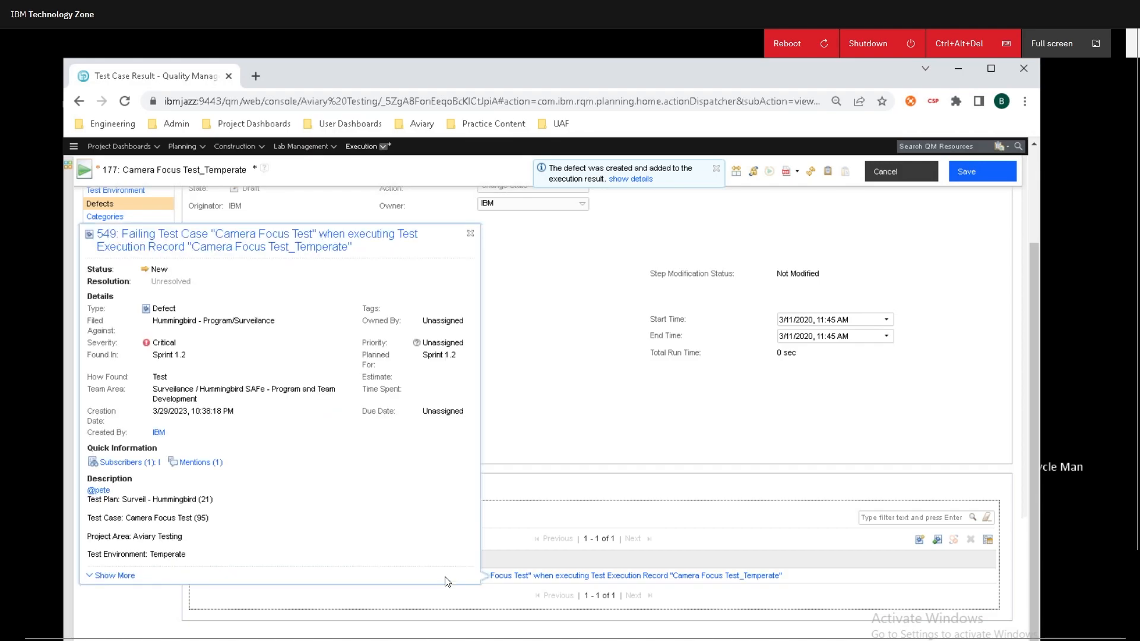
{"action": "mouse_move", "coordinate": [507, 585]}
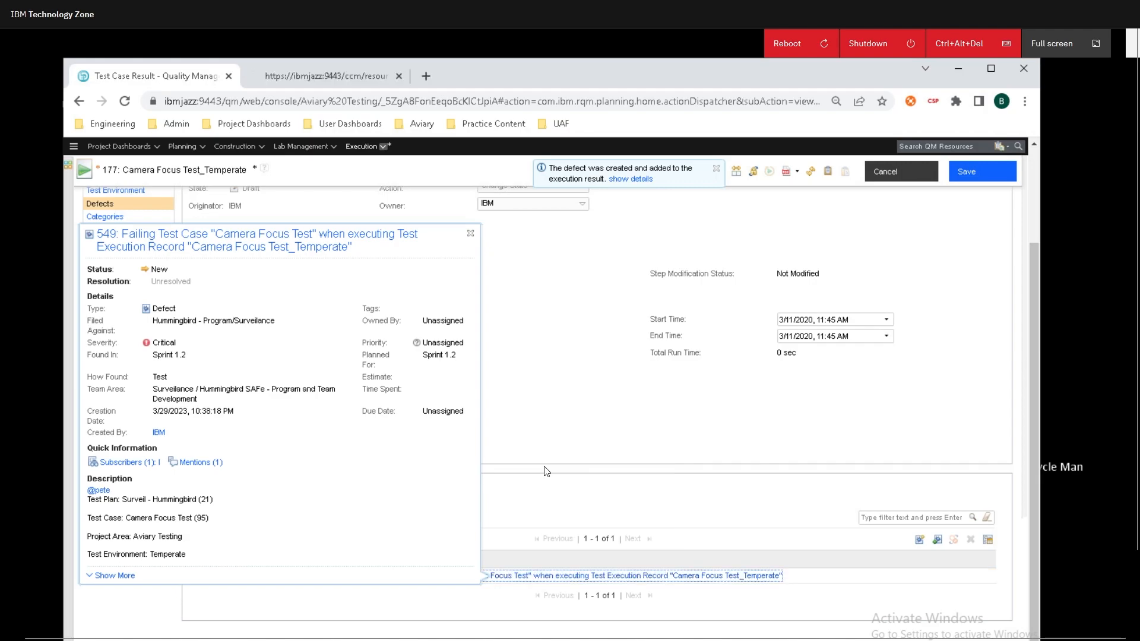
Step: View Defect 549 in EWM and scroll through its History entries showing the initial field values
{"action": "left_click", "coordinate": [254, 234]}
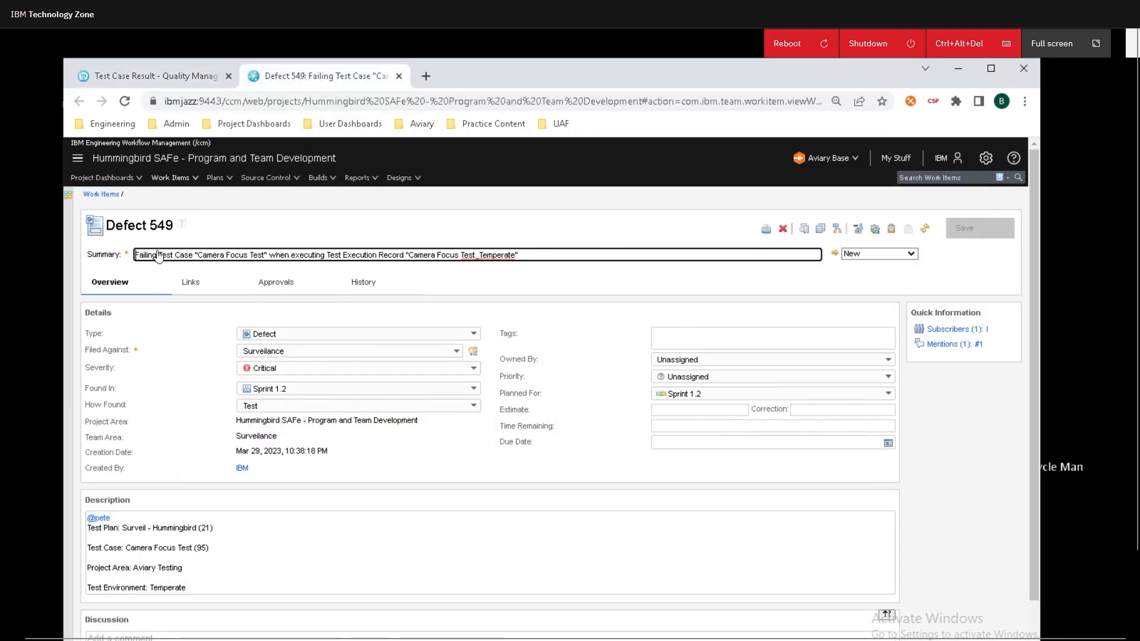
{"action": "mouse_move", "coordinate": [175, 471]}
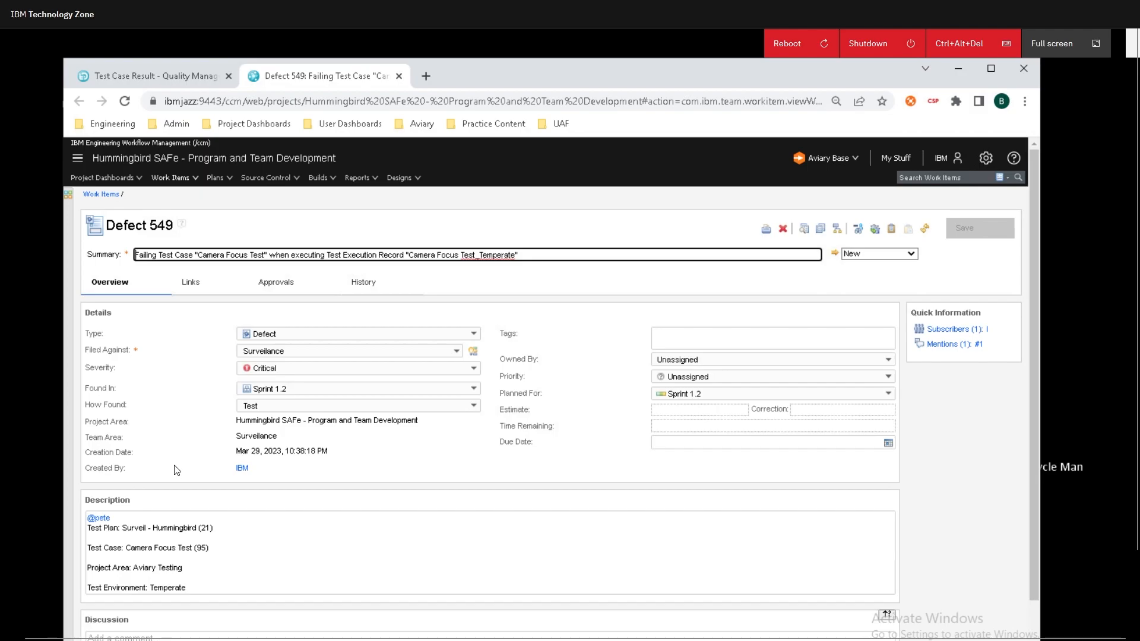
{"action": "left_click", "coordinate": [365, 283]}
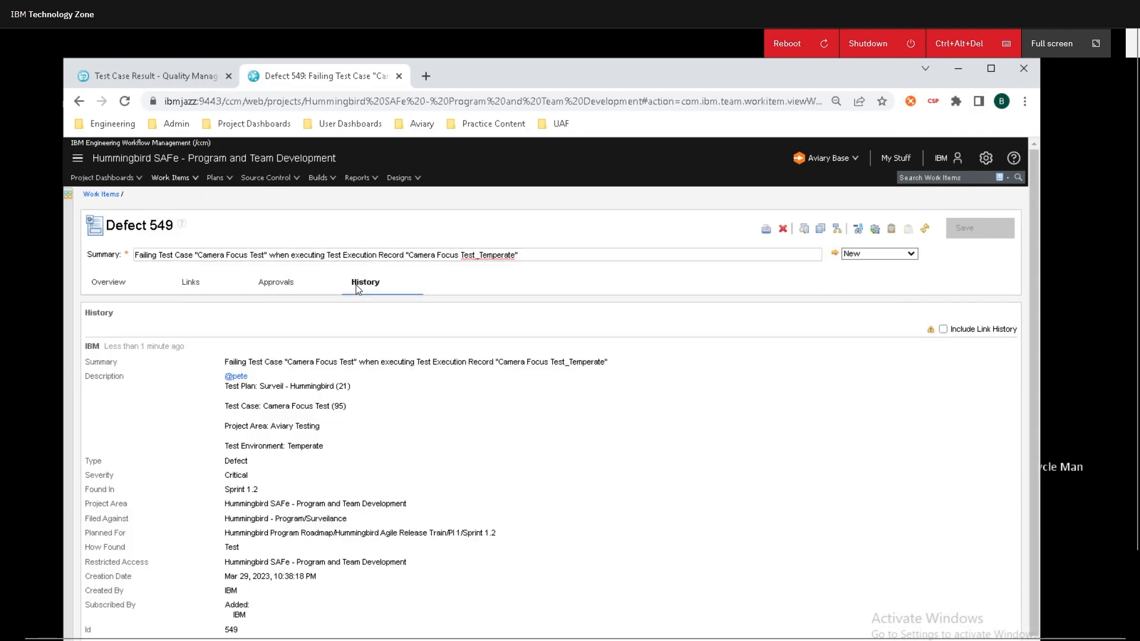
{"action": "scroll", "scroll_direction": "down", "scroll_amount": 3}
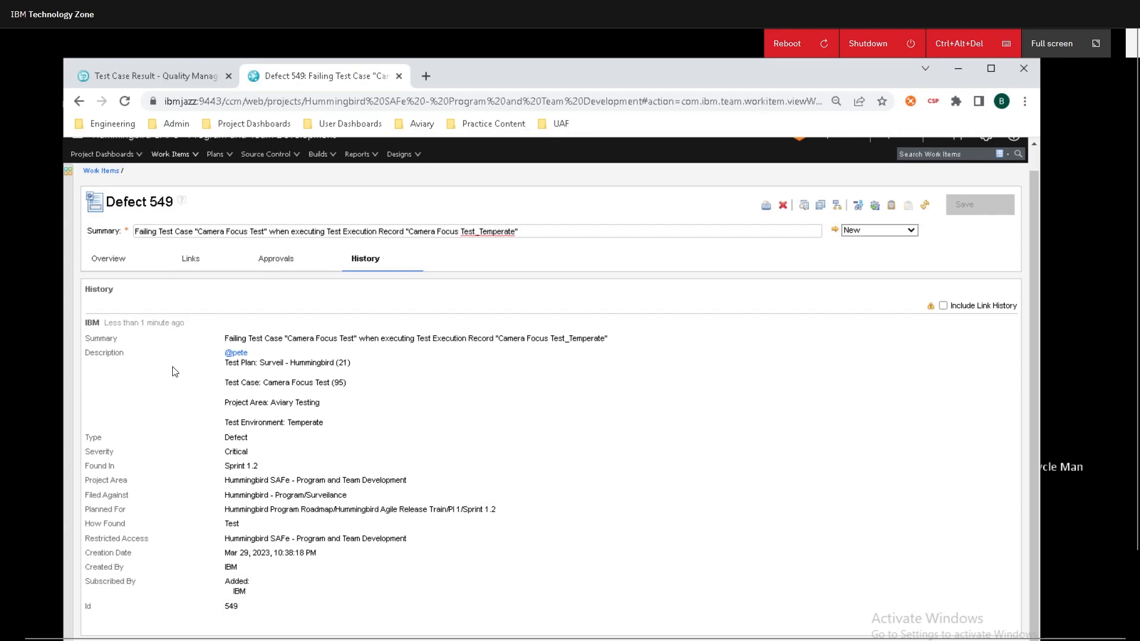
{"action": "mouse_move", "coordinate": [174, 405]}
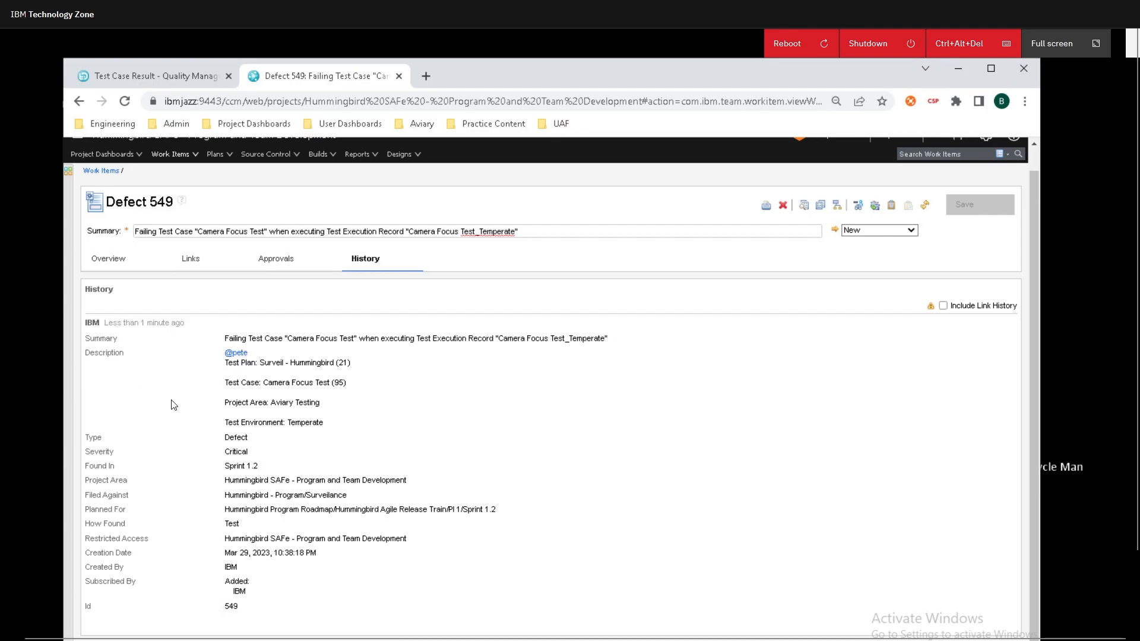
{"action": "mouse_move", "coordinate": [374, 288]}
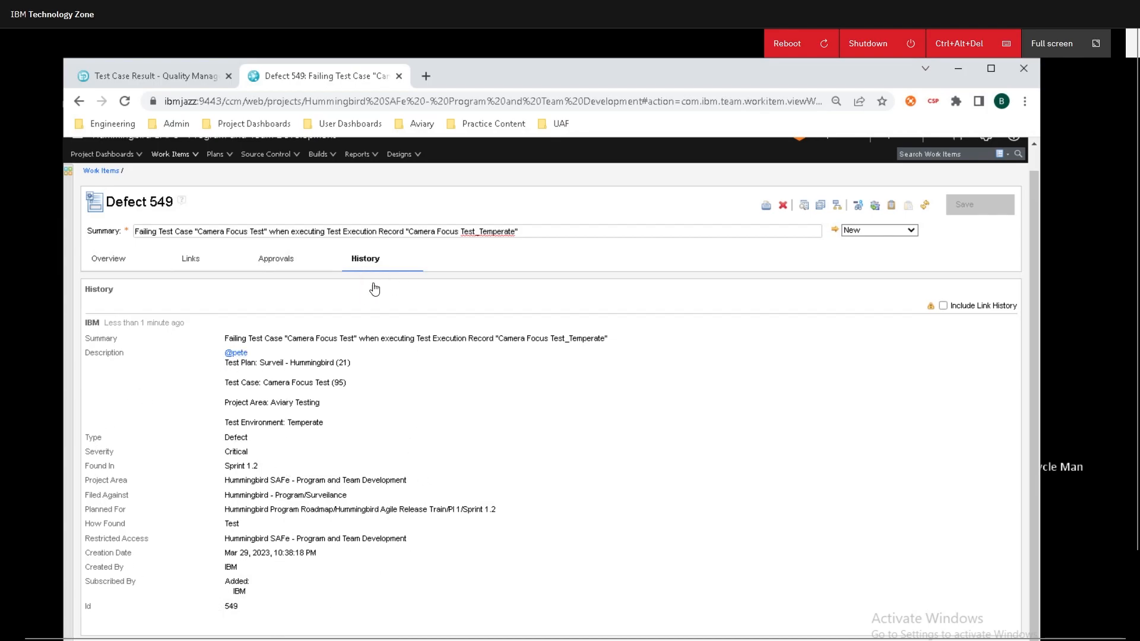
{"action": "scroll", "scroll_direction": "up", "scroll_amount": 3}
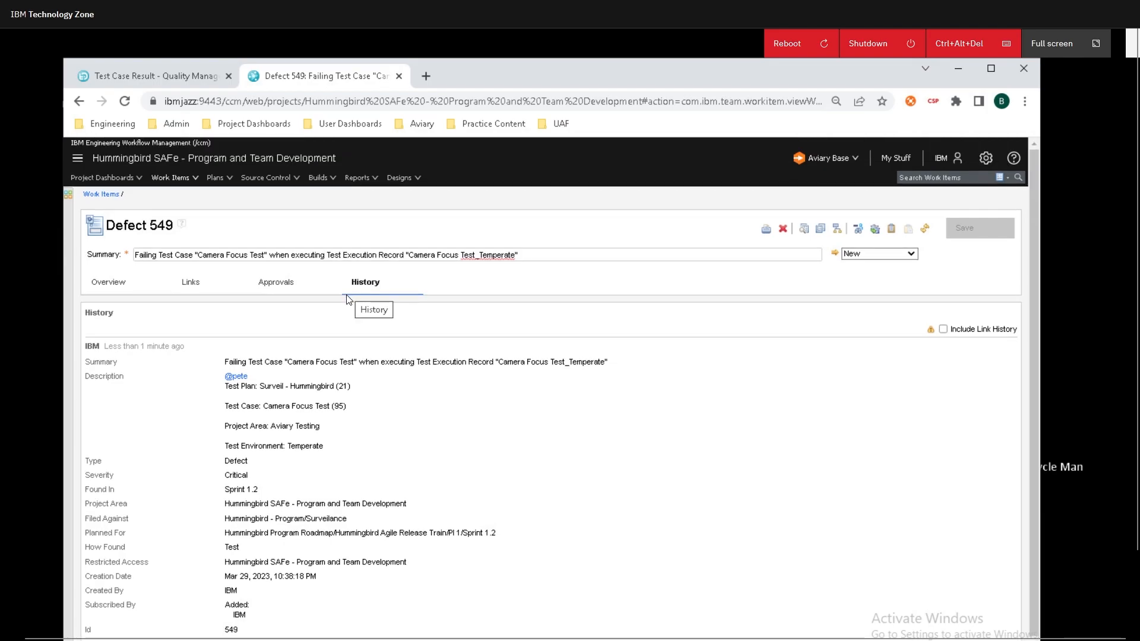
Step: Search all EWM work items for 'failing' to find defect 549, then return to result 177
{"action": "left_click", "coordinate": [170, 176]}
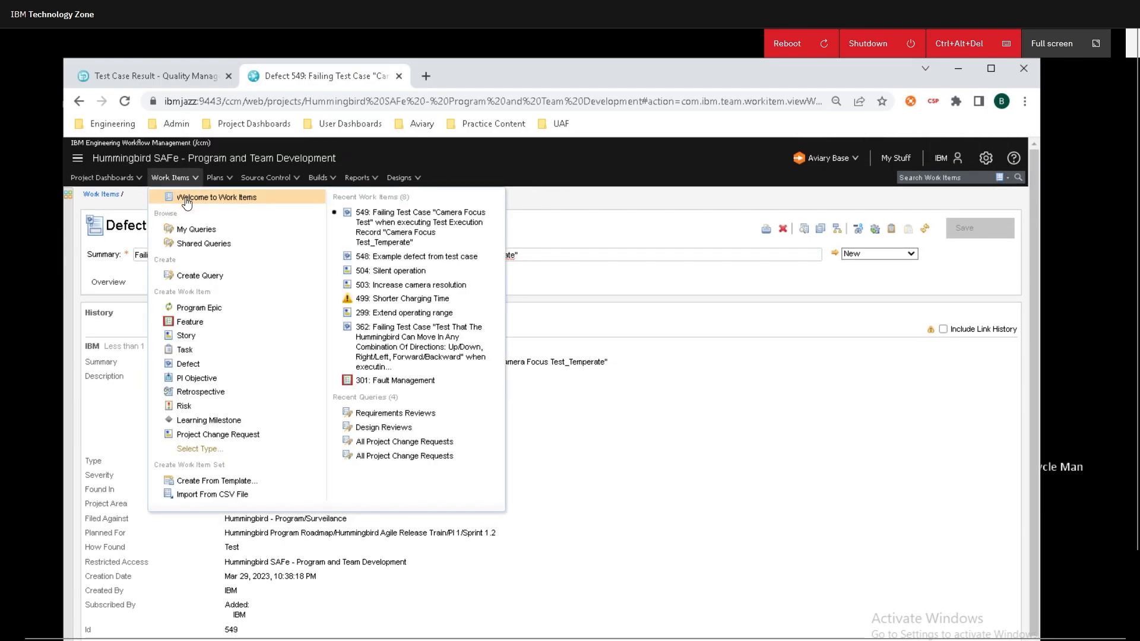
{"action": "left_click", "coordinate": [216, 197]}
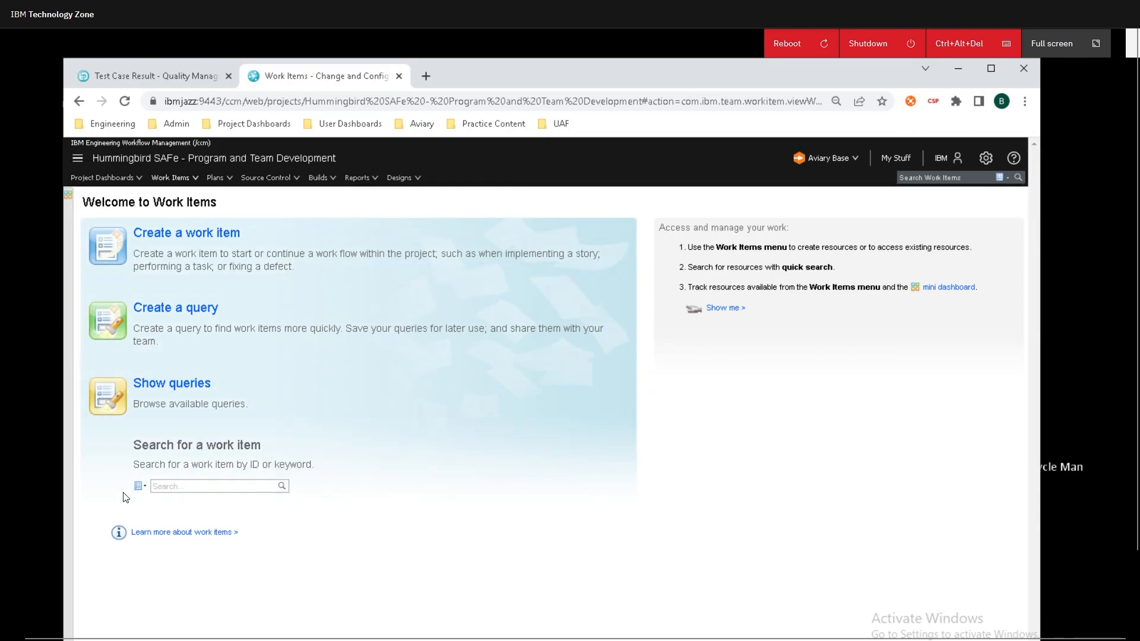
{"action": "left_click", "coordinate": [212, 486]}
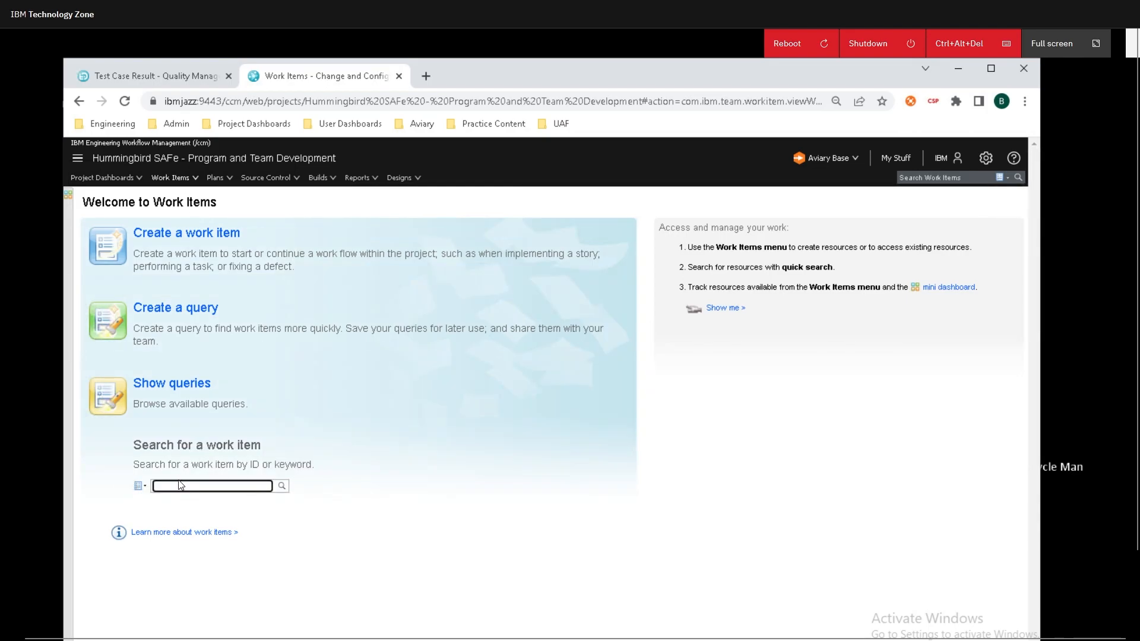
{"action": "left_click", "coordinate": [282, 485]}
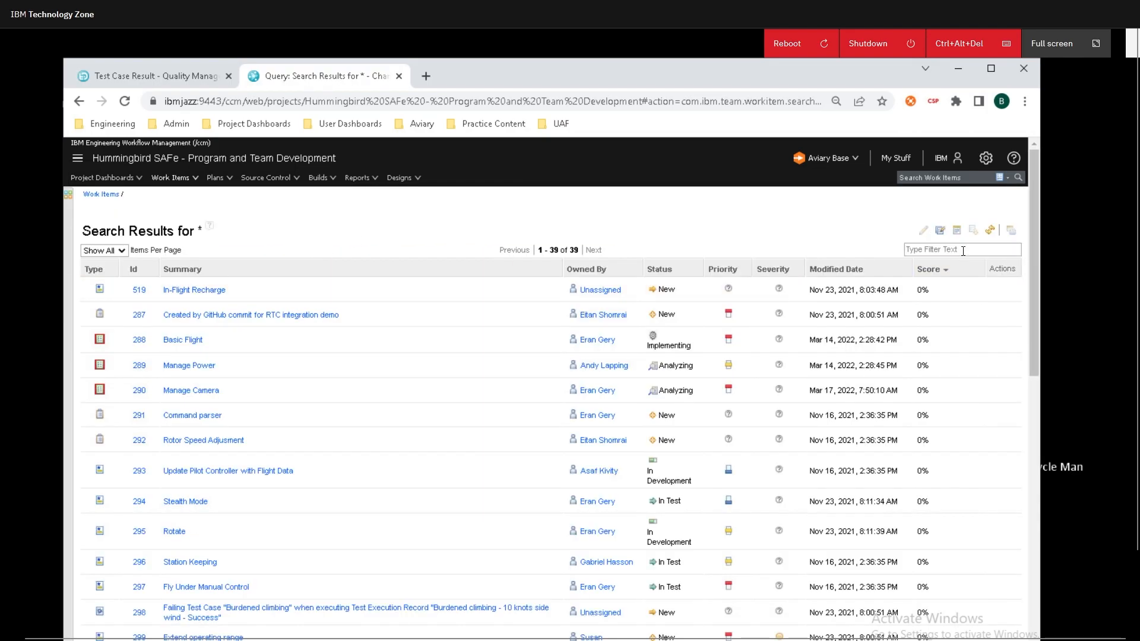
{"action": "type", "text": "failing"}
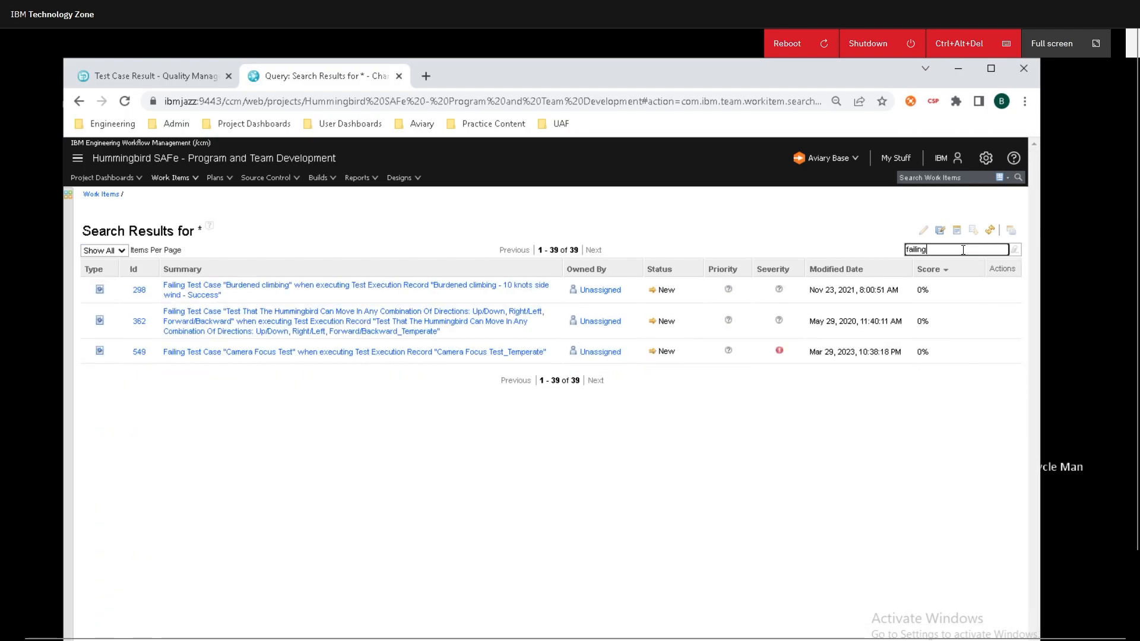
{"action": "mouse_move", "coordinate": [522, 246]}
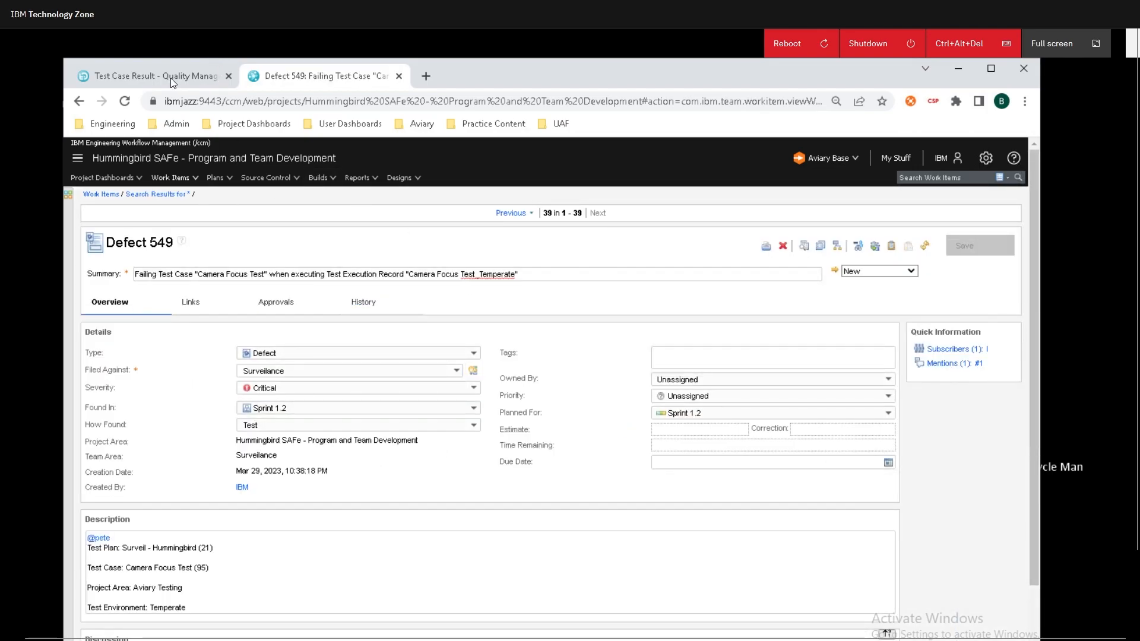
{"action": "left_click", "coordinate": [153, 76]}
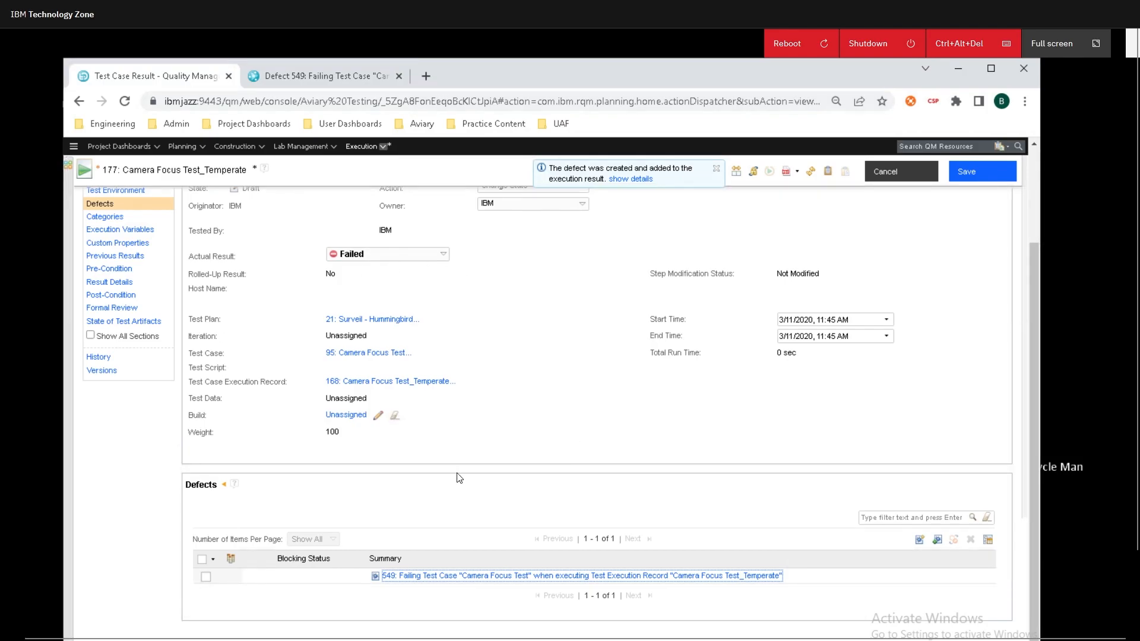